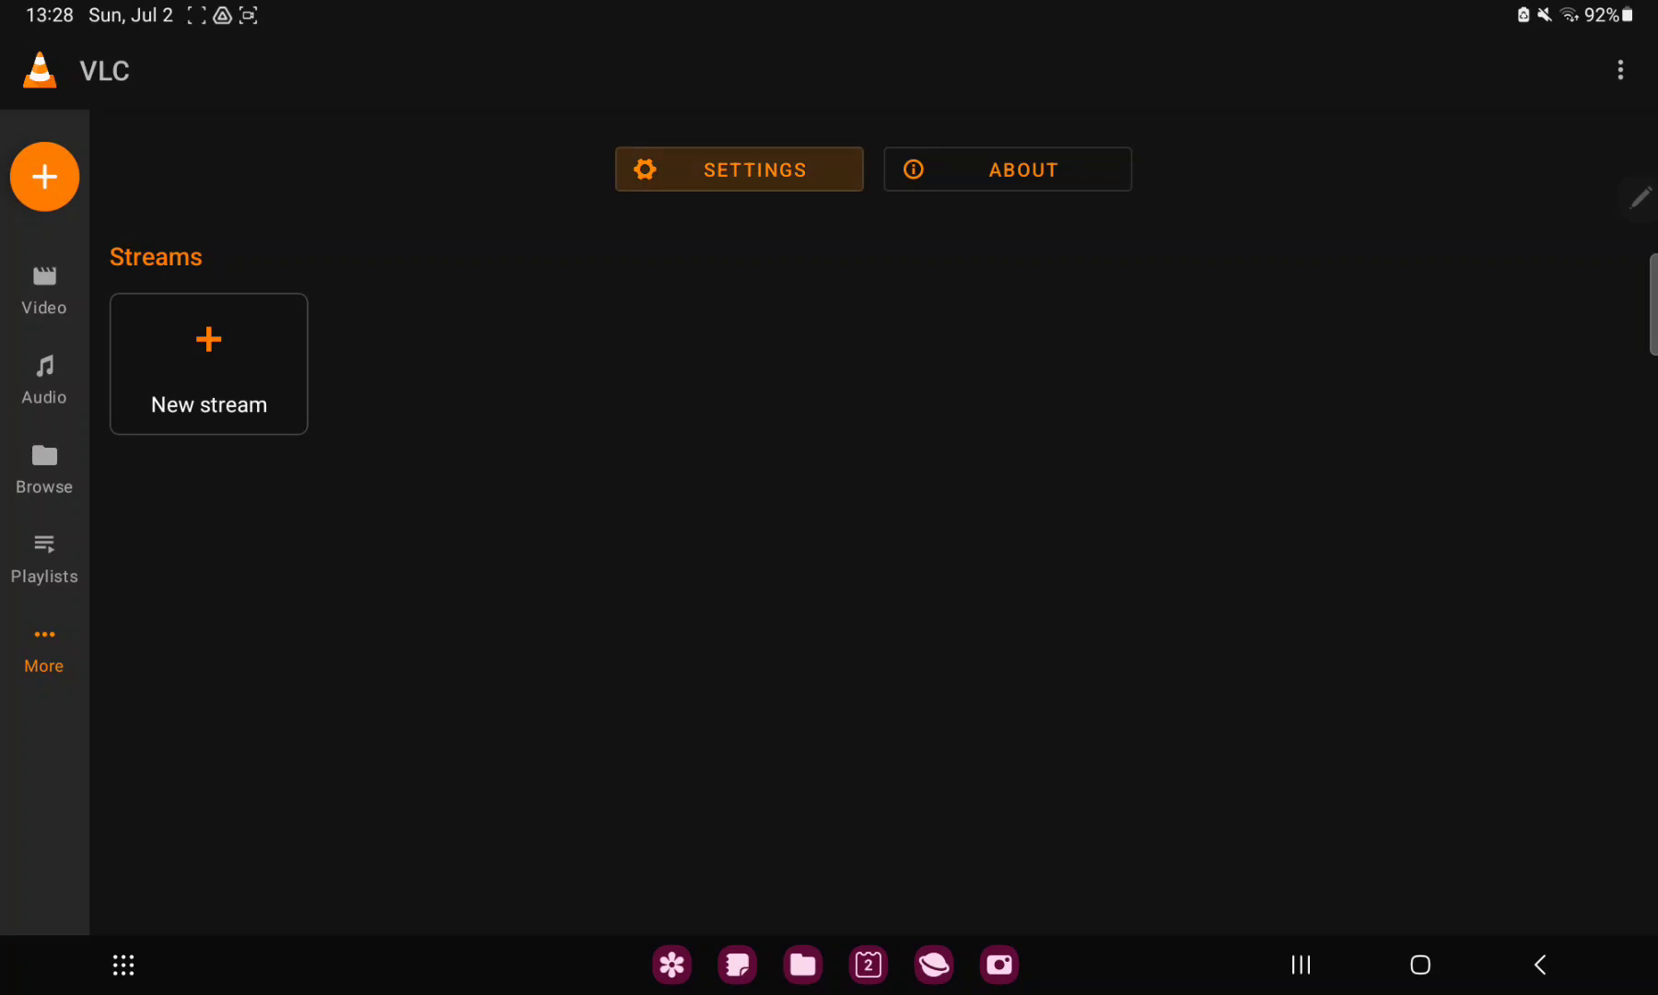
# Go to VLC's Settings screen from the More screen.
pyautogui.click(739, 169)
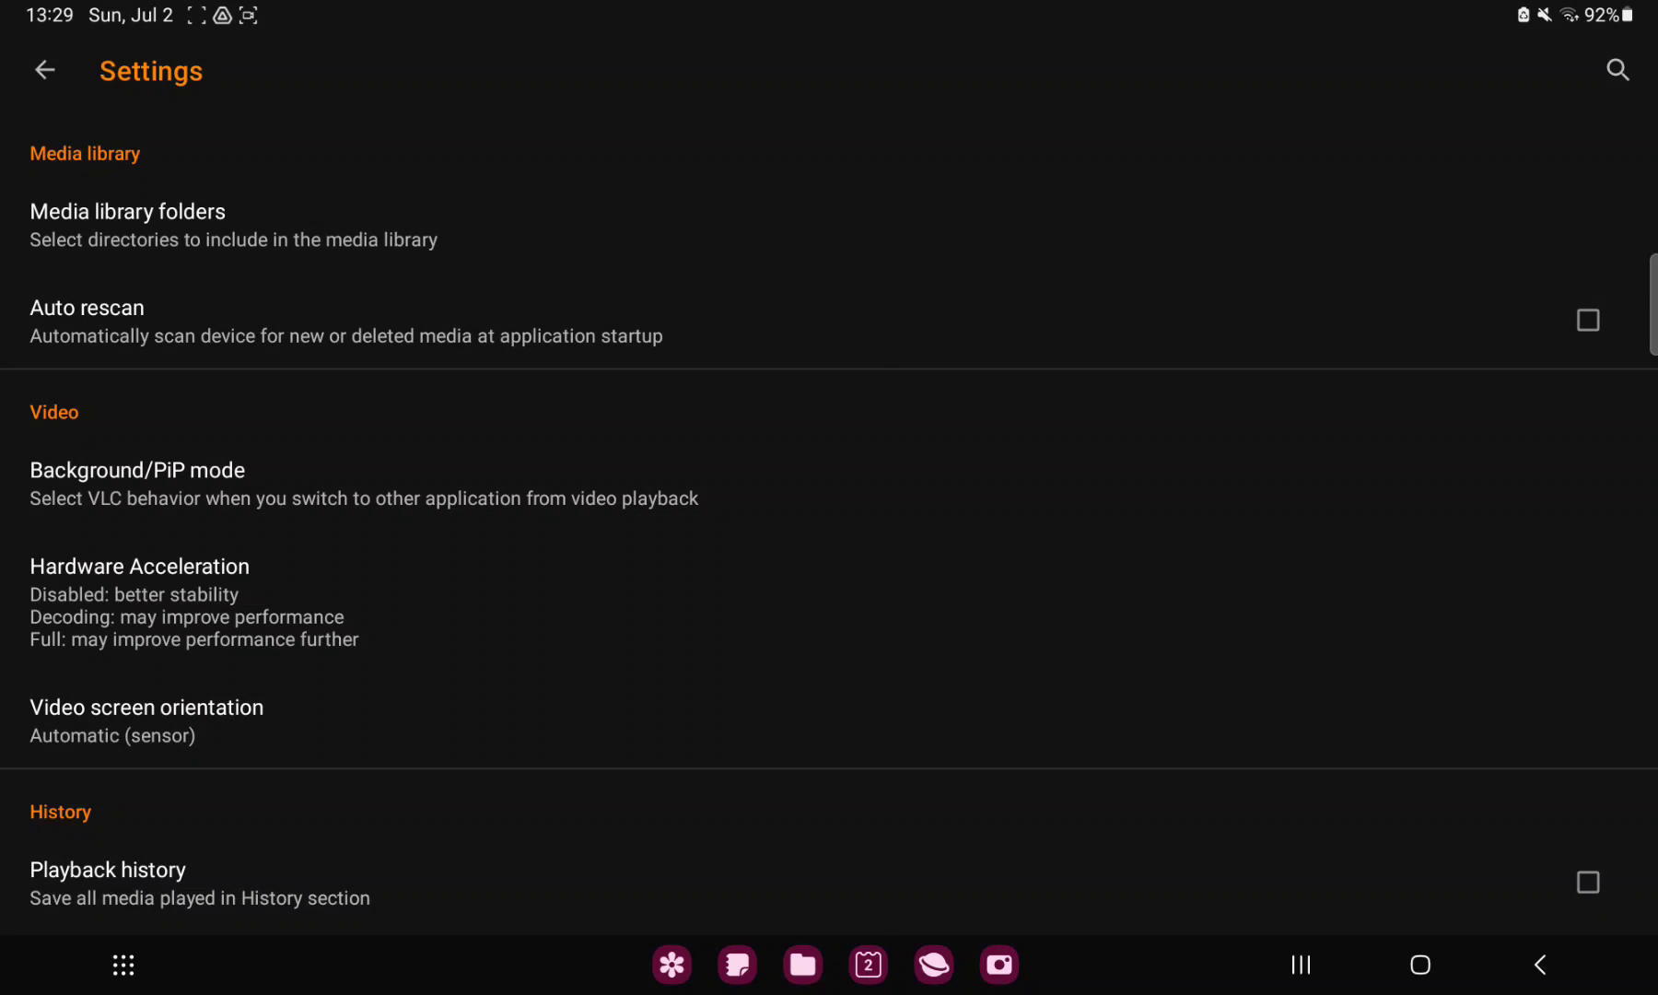
# Set Background/PiP mode to 'Play videos in background'.
pyautogui.click(363, 483)
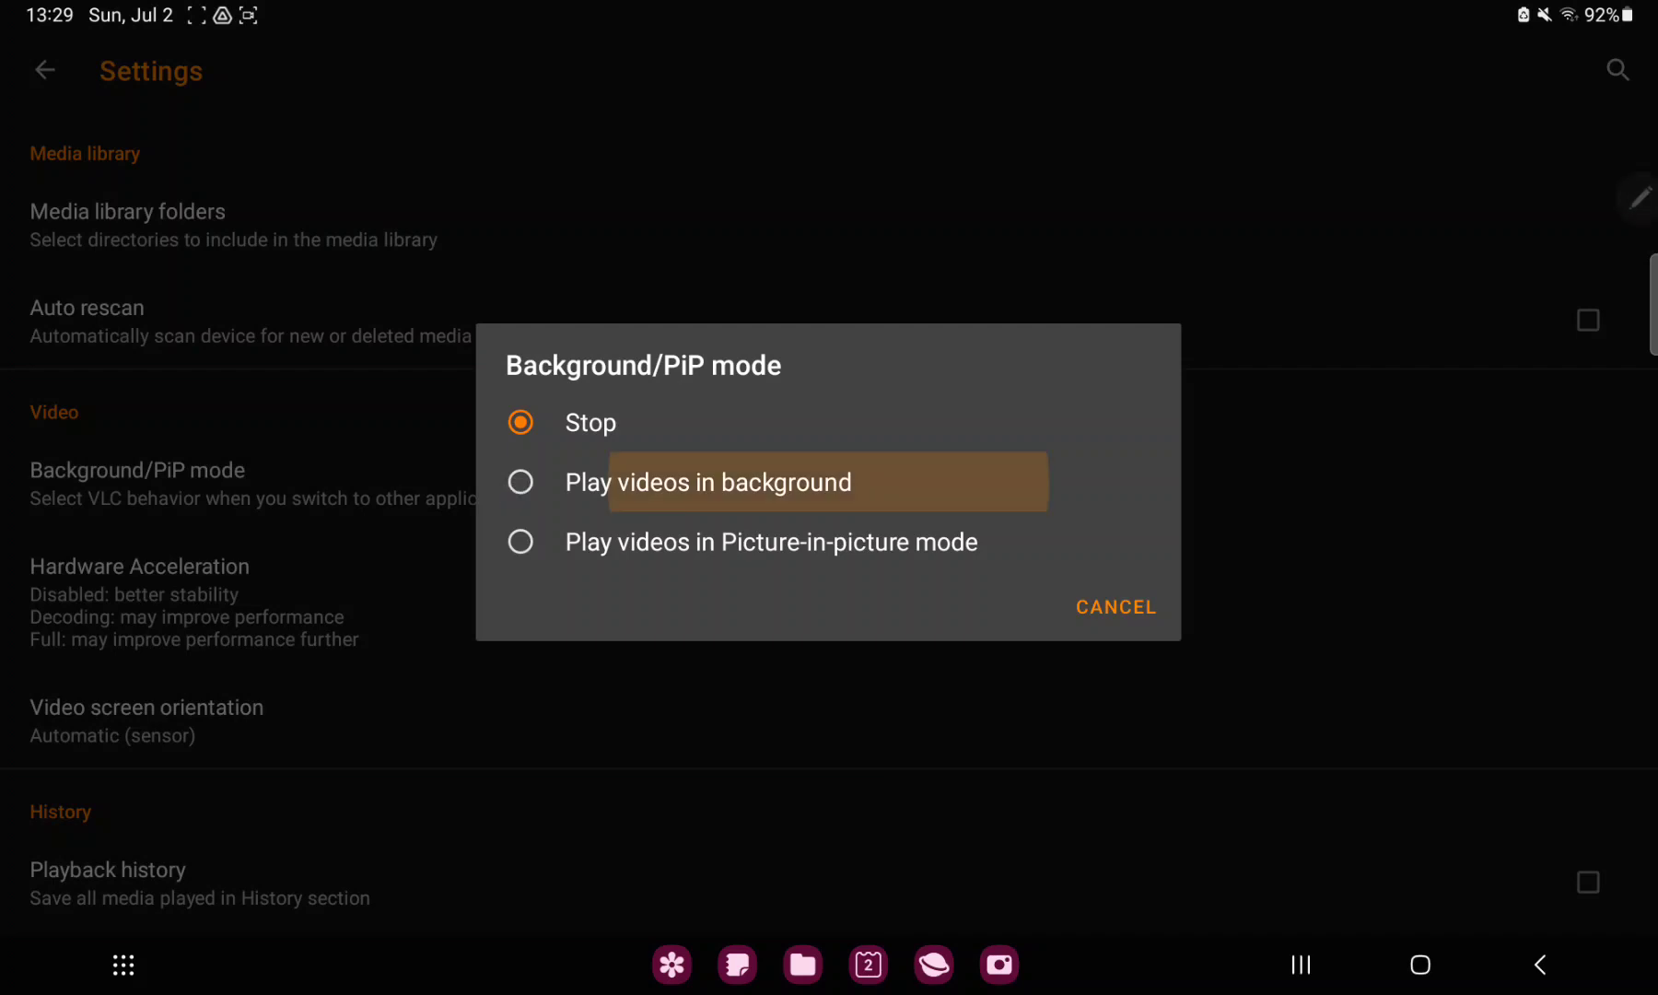
pyautogui.click(1112, 606)
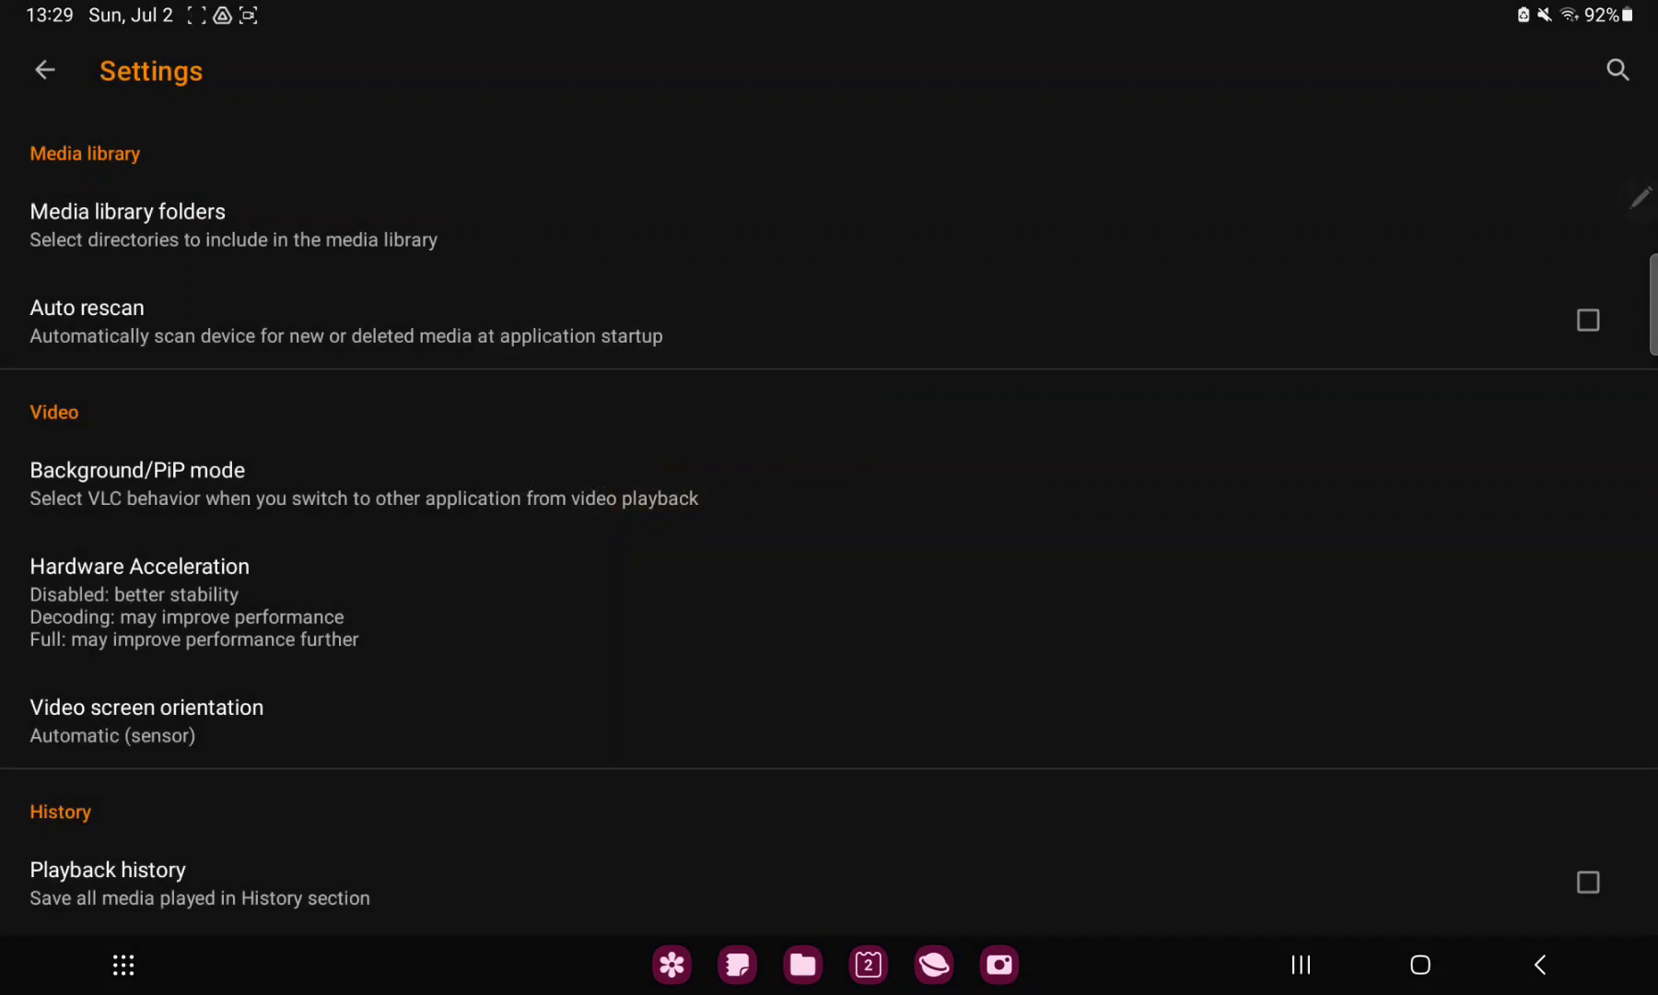